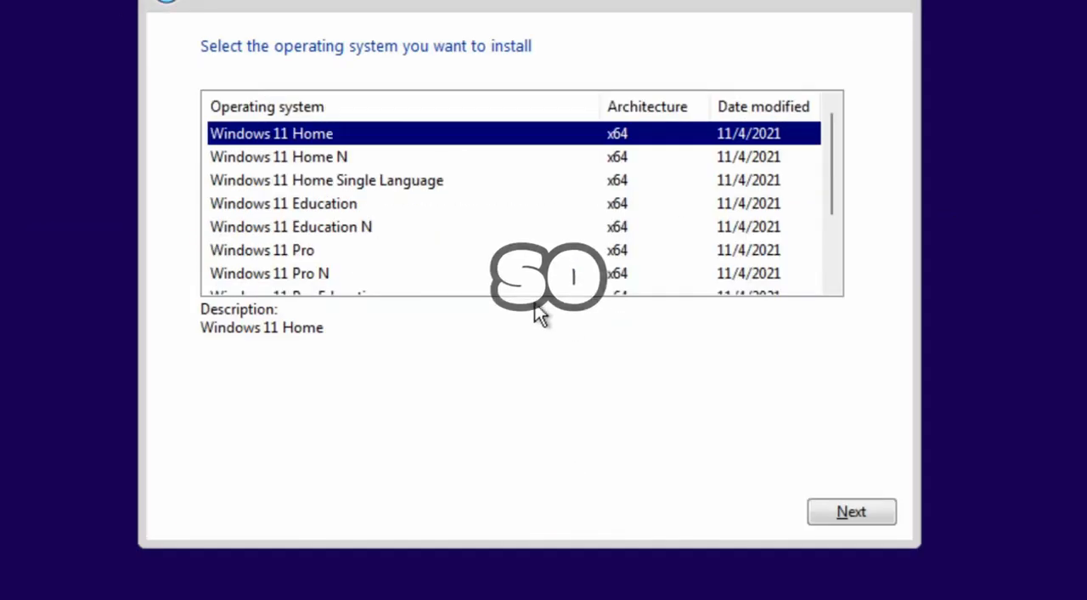
- Return from the edition selection page to the language and keyboard preferences screen
{"action": "left_click", "coordinate": [850, 510]}
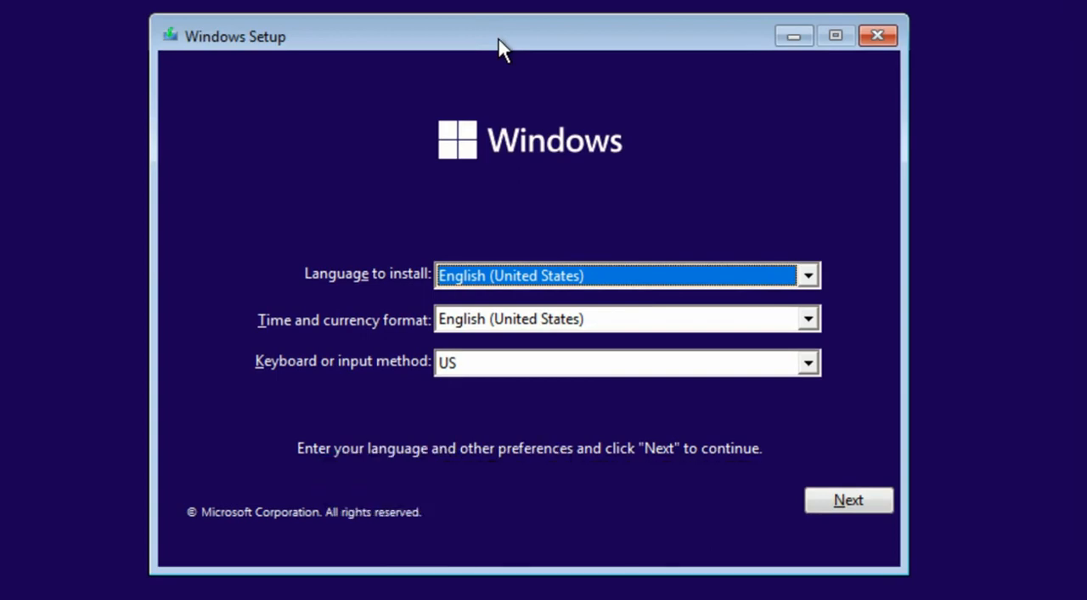
{"action": "mouse_move", "coordinate": [499, 119]}
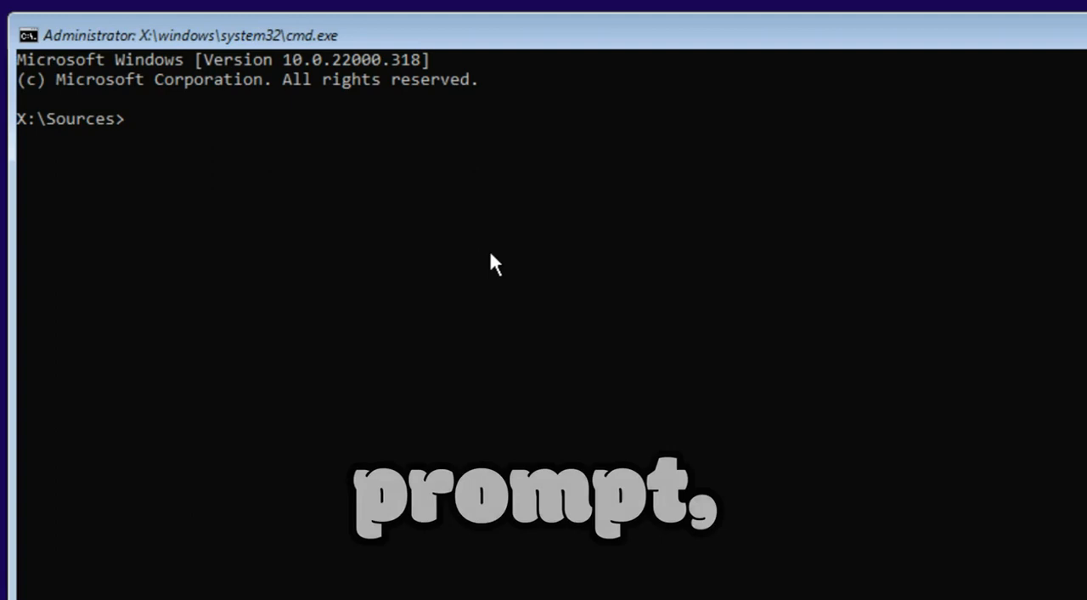
- Launch regedit and navigate to HKEY_LOCAL_MACHINE\SYSTEM\Setup
{"action": "type", "text": "regedi"}
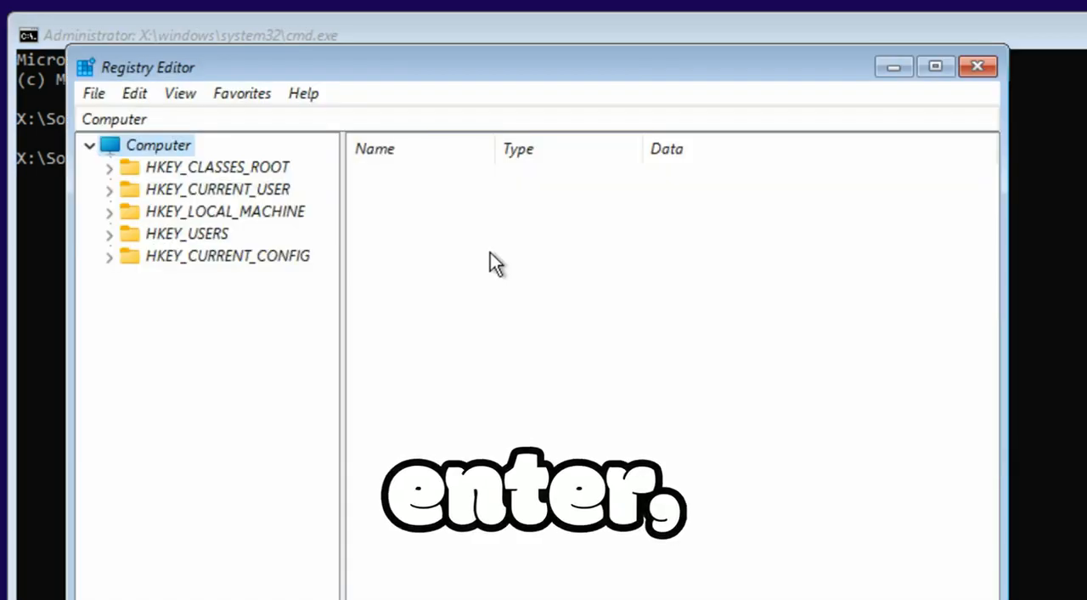
{"action": "left_click", "coordinate": [225, 211]}
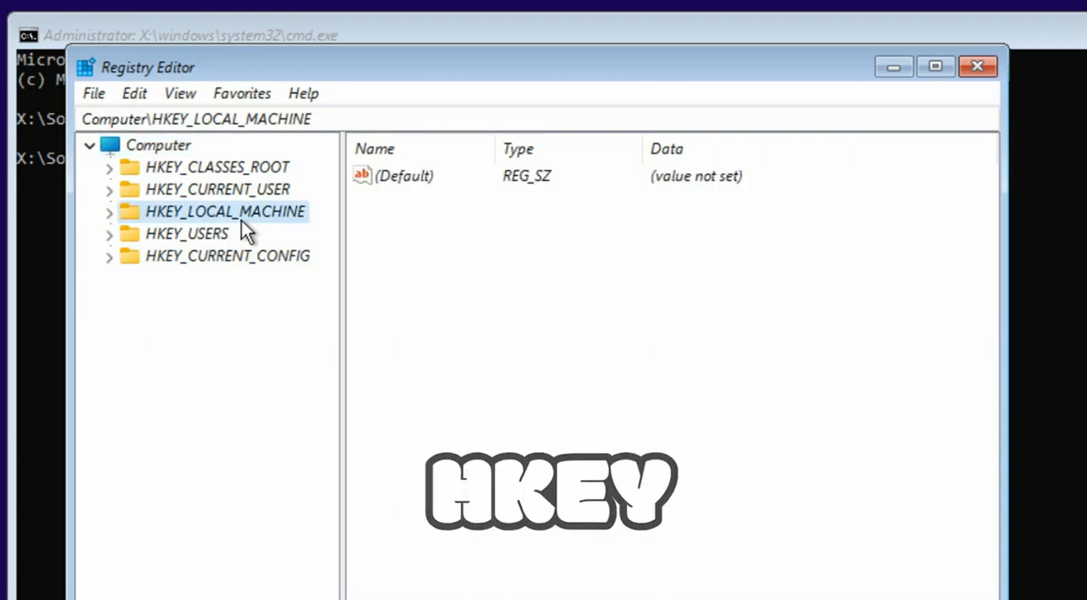
{"action": "left_click", "coordinate": [108, 211]}
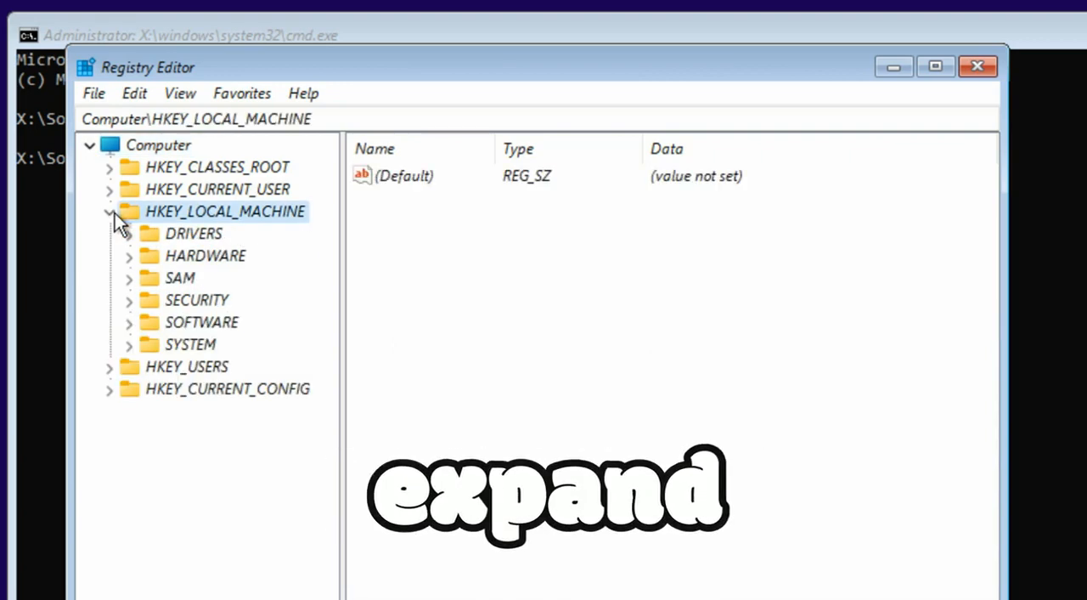
{"action": "left_click", "coordinate": [127, 344]}
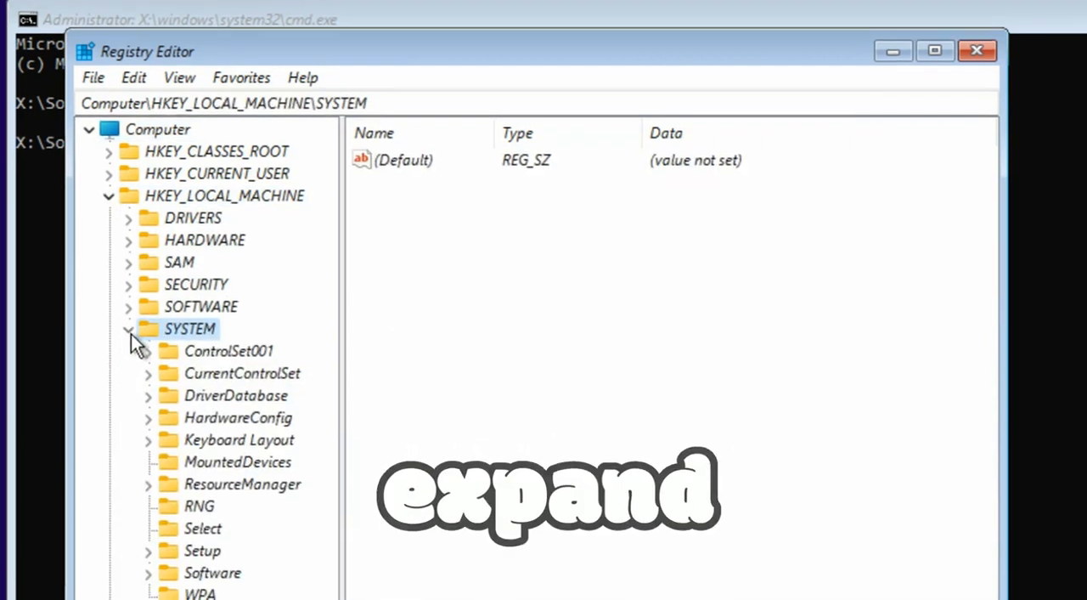
{"action": "left_click", "coordinate": [202, 549]}
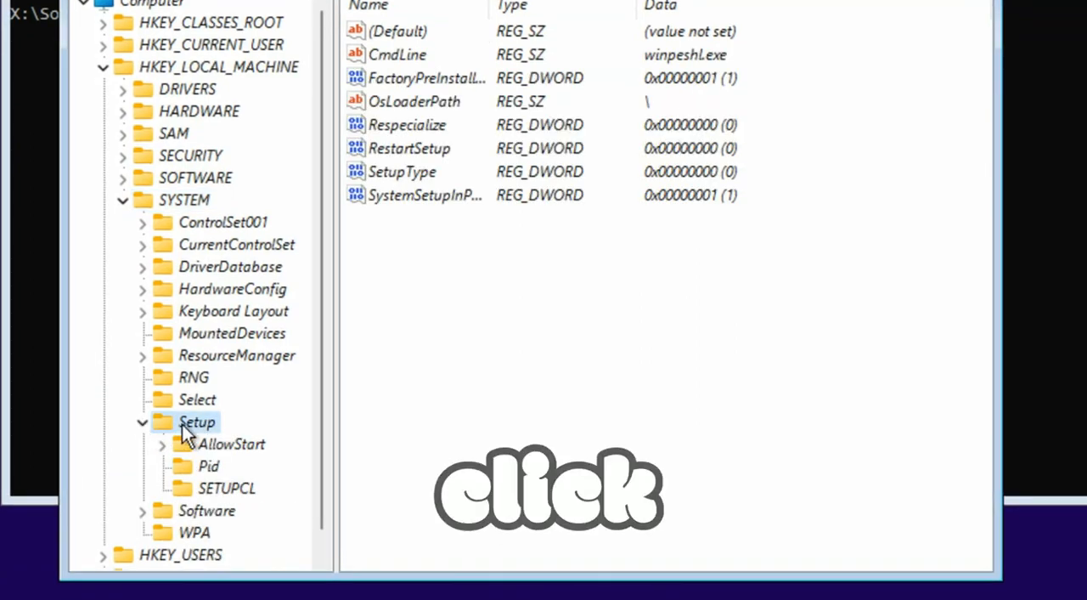
- Create a new subkey named LabConfig under the Setup key
{"action": "right_click", "coordinate": [197, 421]}
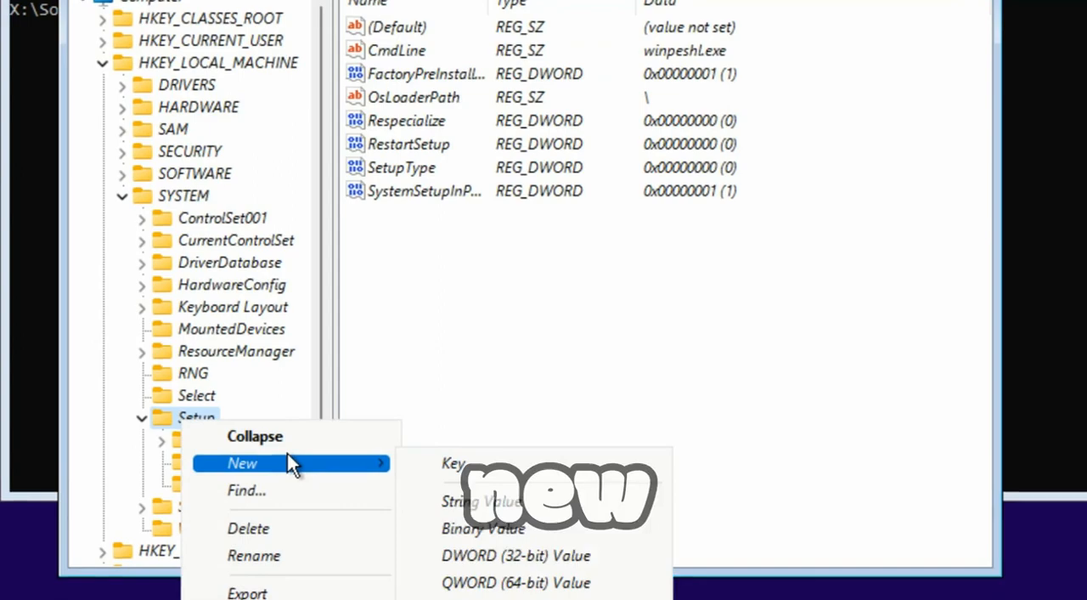
{"action": "left_click", "coordinate": [453, 463]}
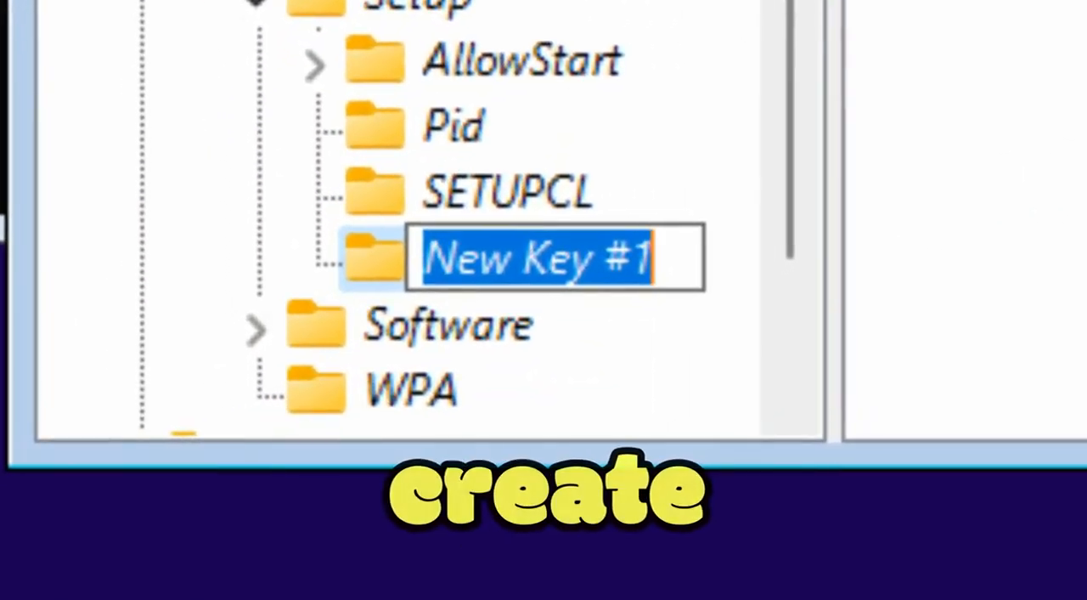
{"action": "type", "text": "LabConfig"}
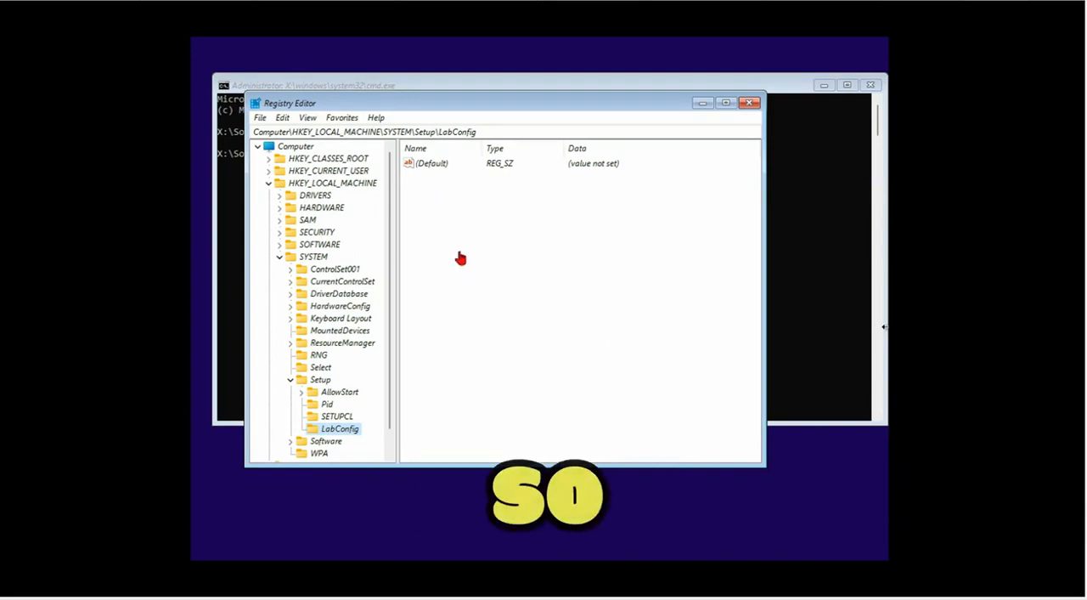
{"action": "mouse_move", "coordinate": [448, 219]}
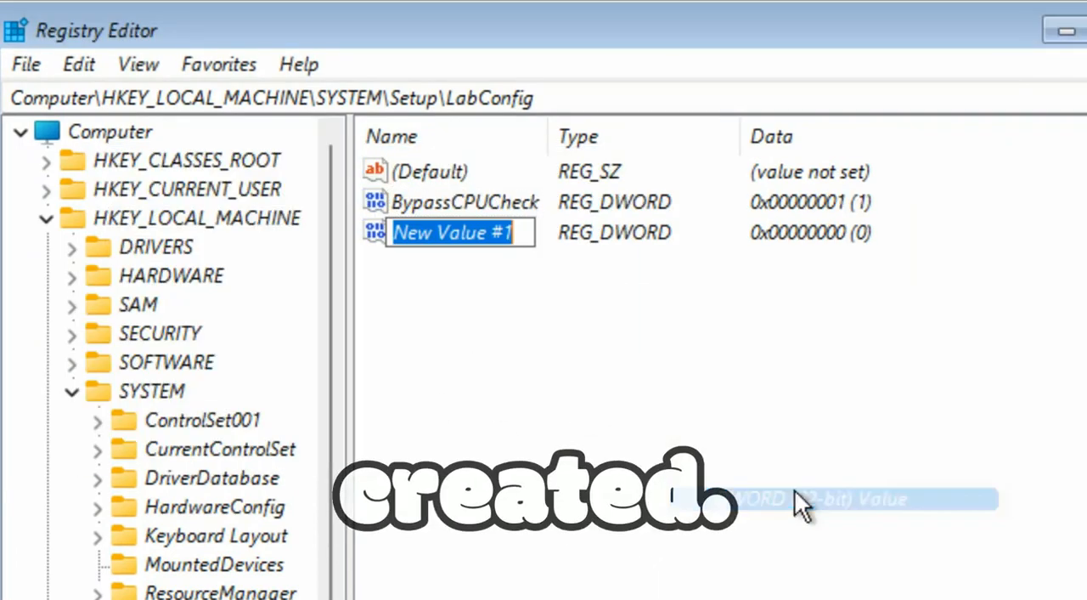
- Add the BypassRAMCheck DWORD and set BypassTPMCheck's value data to 1
{"action": "type", "text": "BypassRAMCheck"}
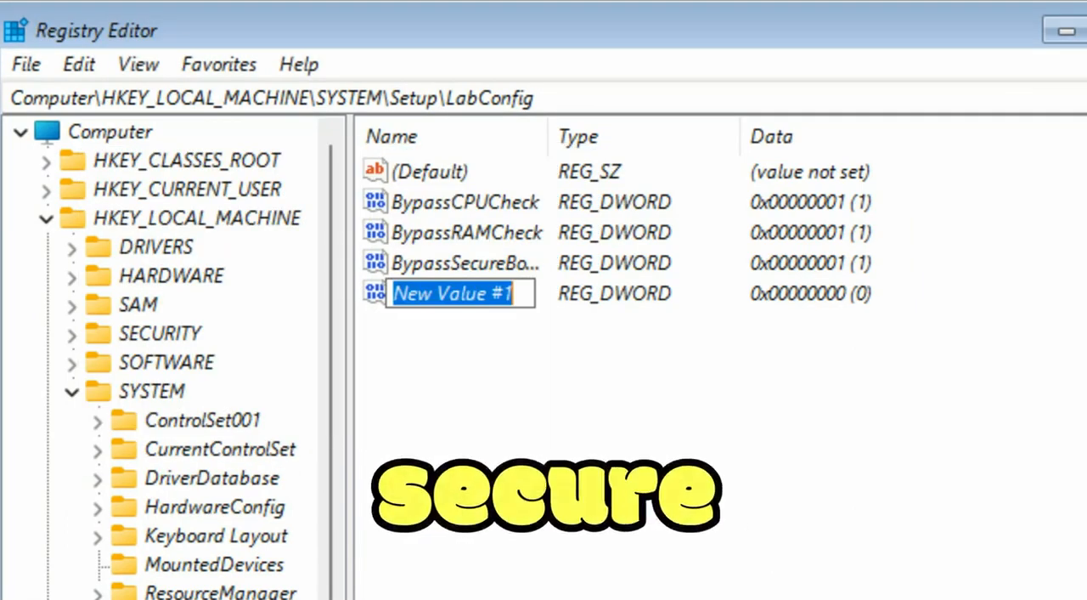
{"action": "double_click", "coordinate": [459, 292]}
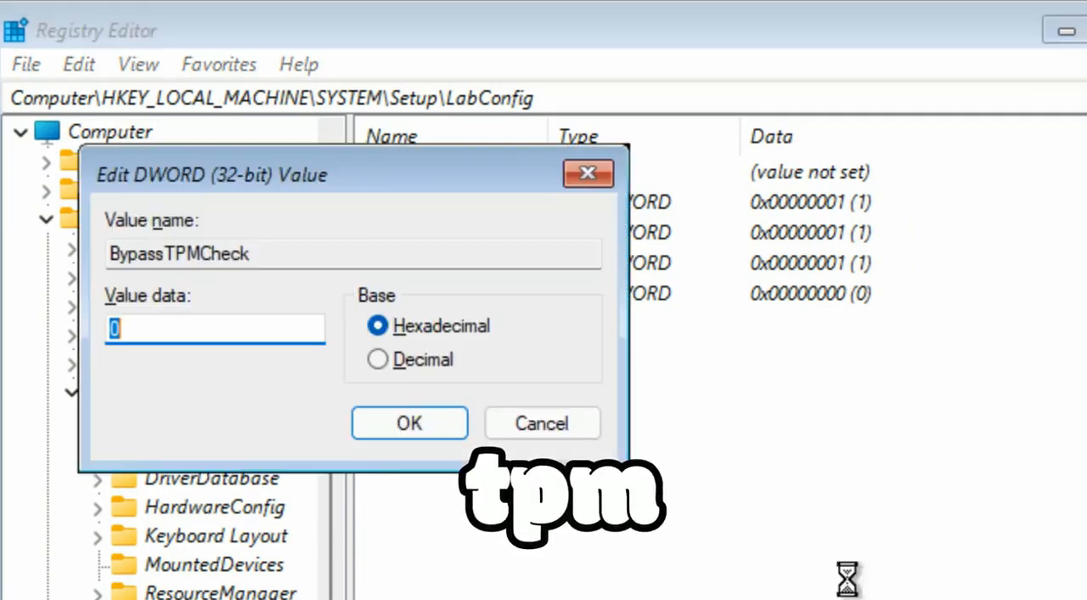
{"action": "left_click", "coordinate": [409, 423]}
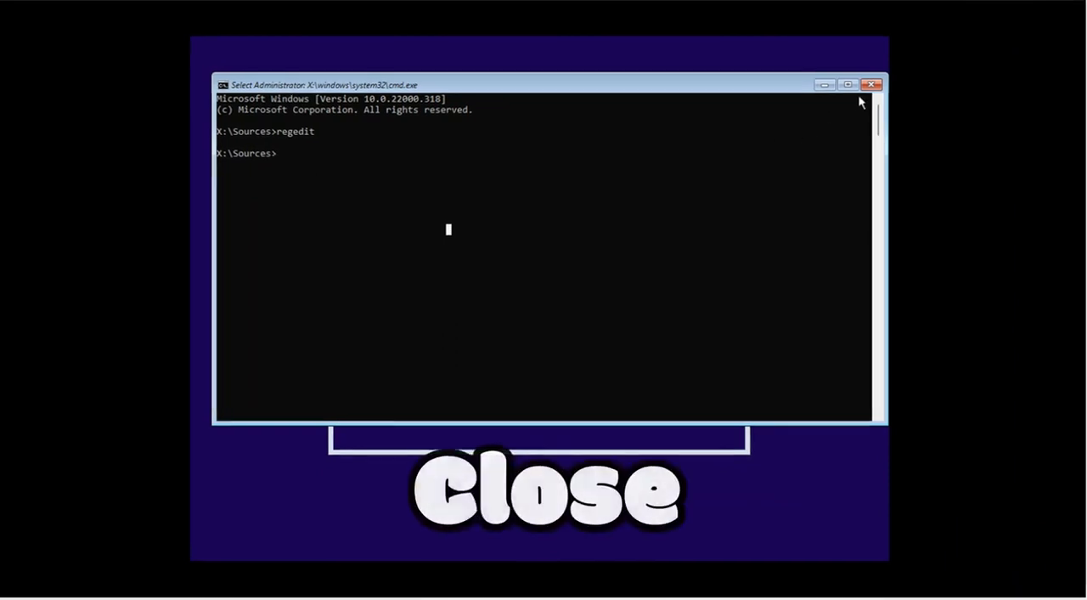
- Close the command prompt, accept the language preferences, and start the installation
{"action": "left_click", "coordinate": [872, 84]}
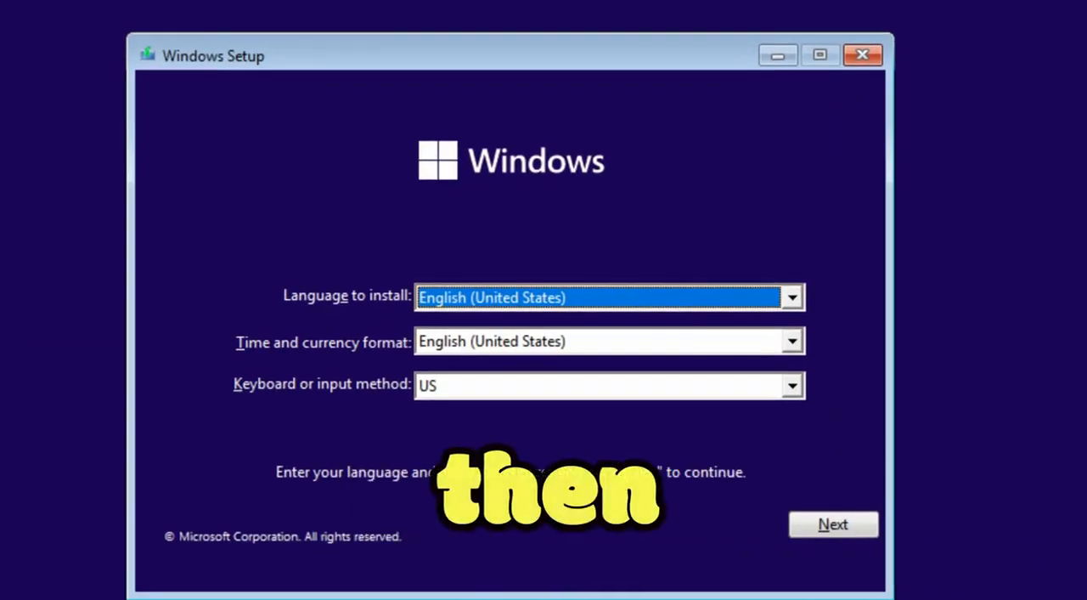
{"action": "left_click", "coordinate": [832, 523]}
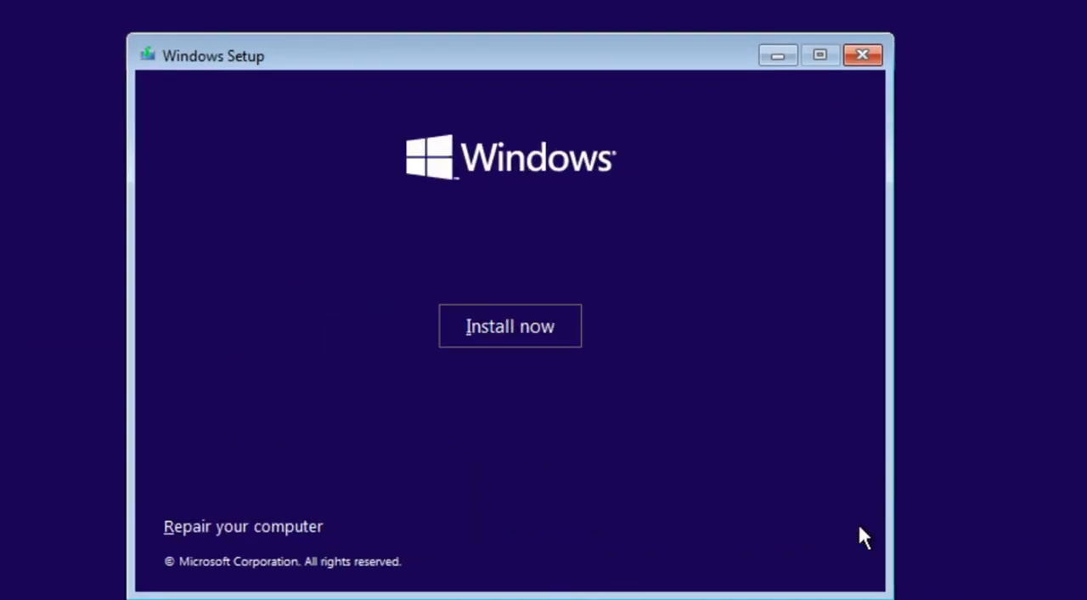
{"action": "left_click", "coordinate": [510, 325]}
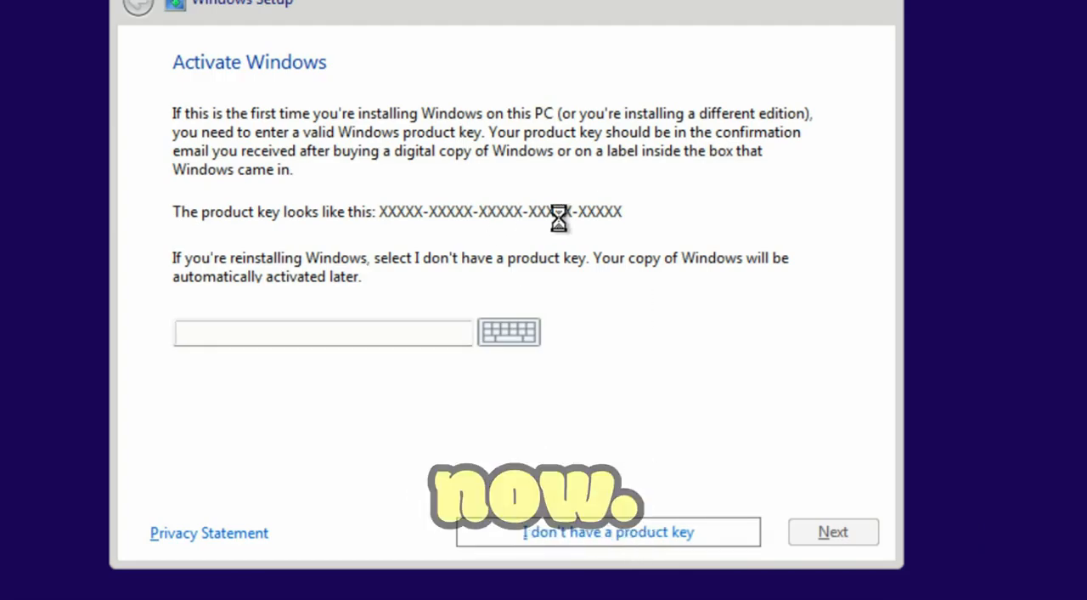
- Skip the product key and choose Windows 11 Pro for Workstations as the edition
{"action": "left_click", "coordinate": [607, 531]}
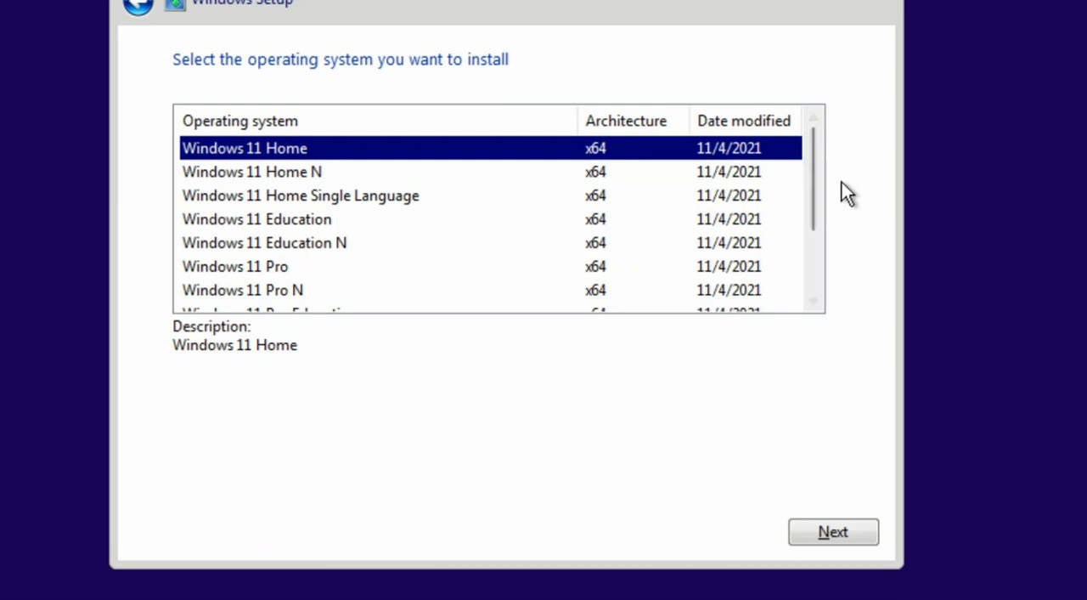
{"action": "scroll", "scroll_direction": "down", "scroll_amount": 3}
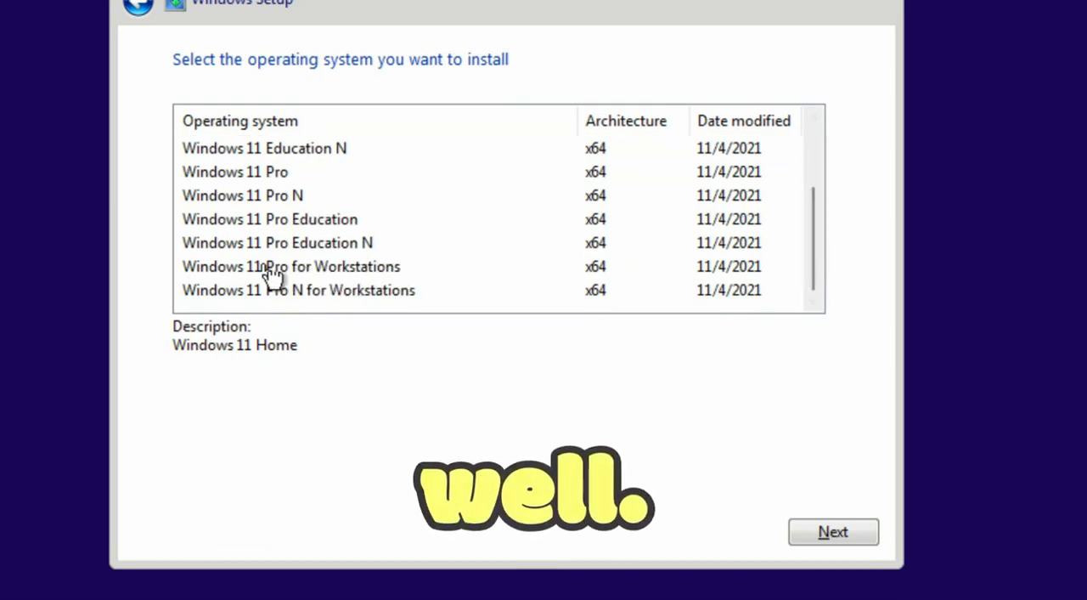
{"action": "left_click", "coordinate": [291, 266]}
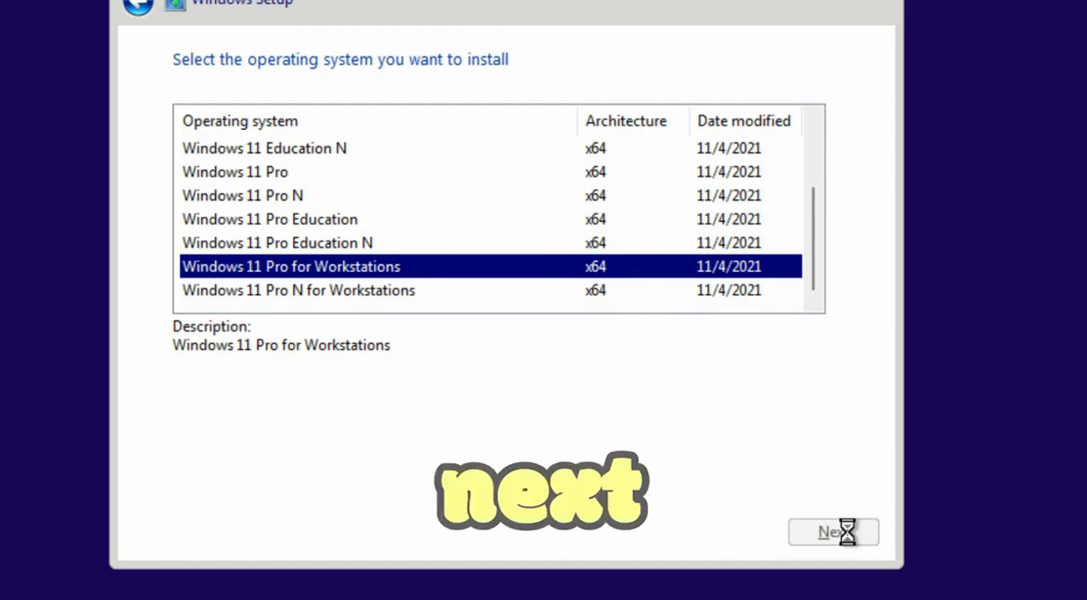
{"action": "left_click", "coordinate": [833, 531]}
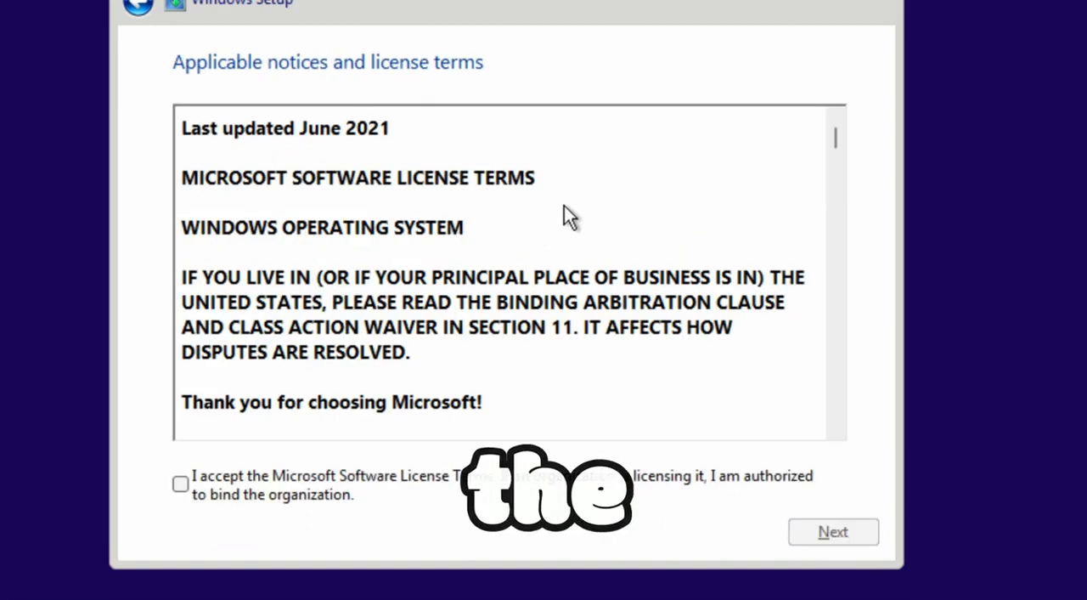